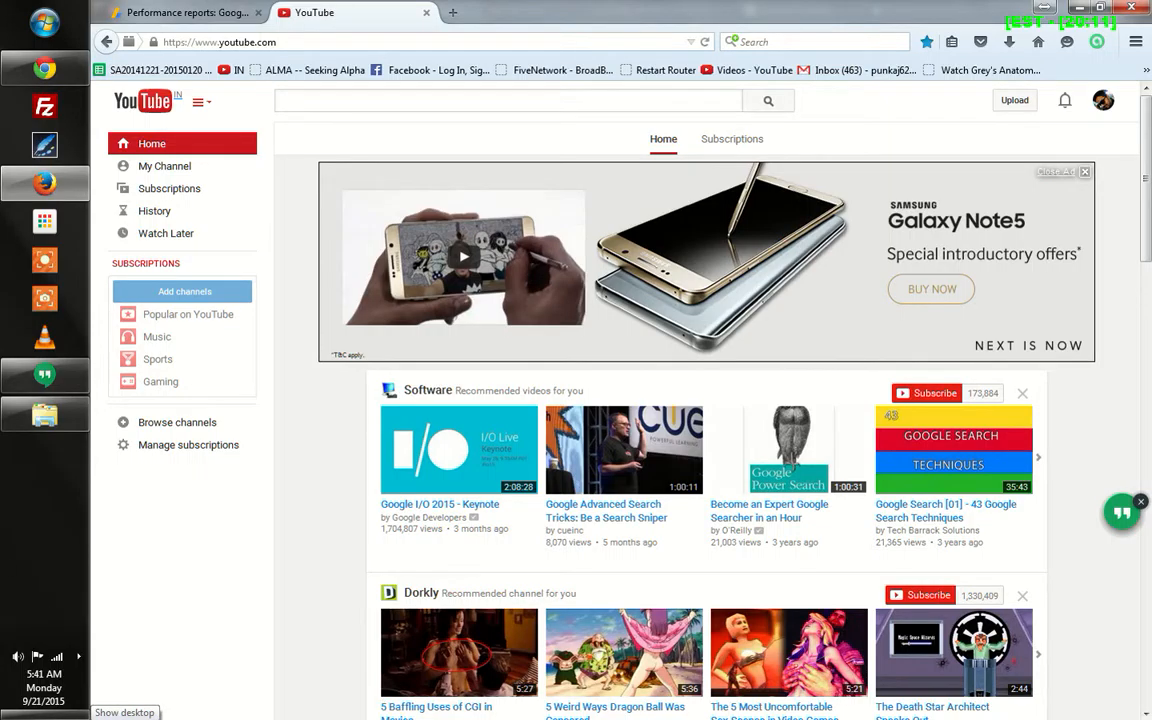
mouse_move(426, 212)
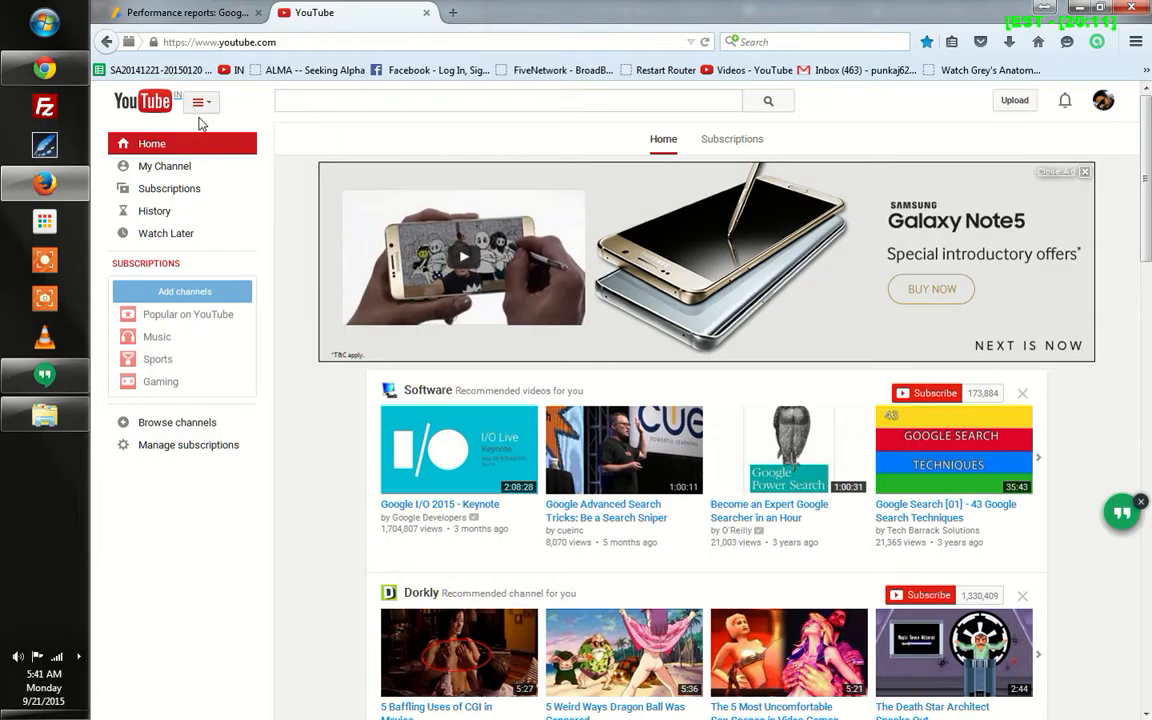
mouse_move(144, 108)
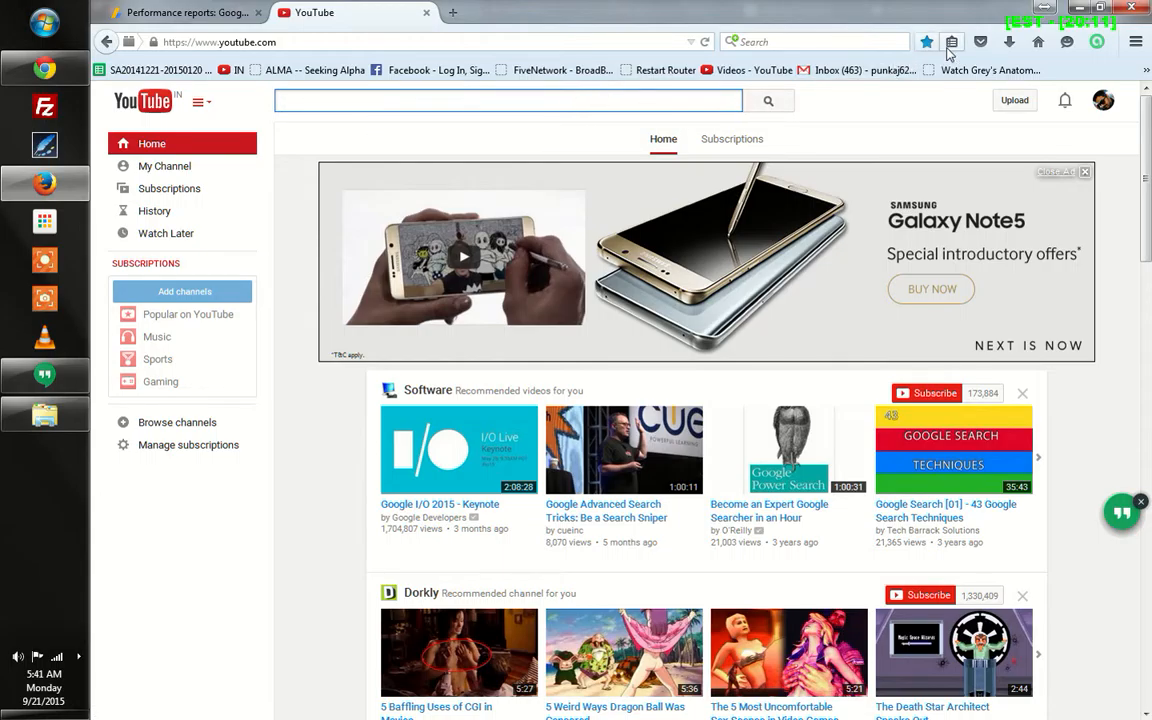
text(use the force)
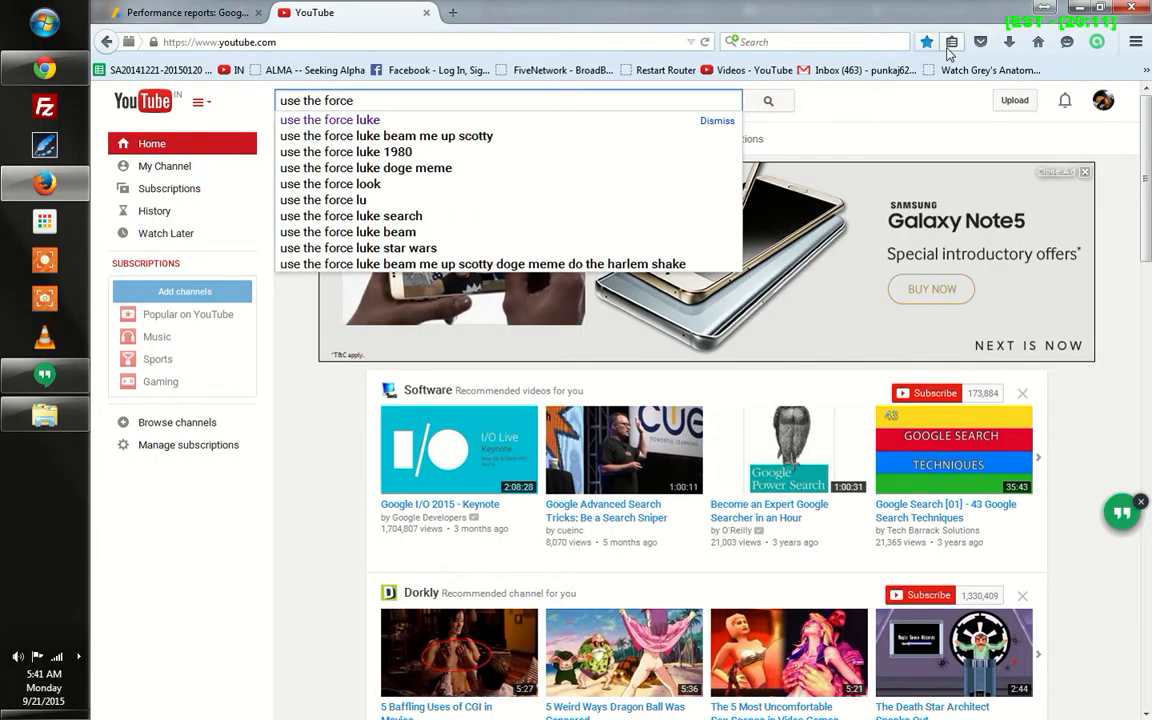
text(luke)
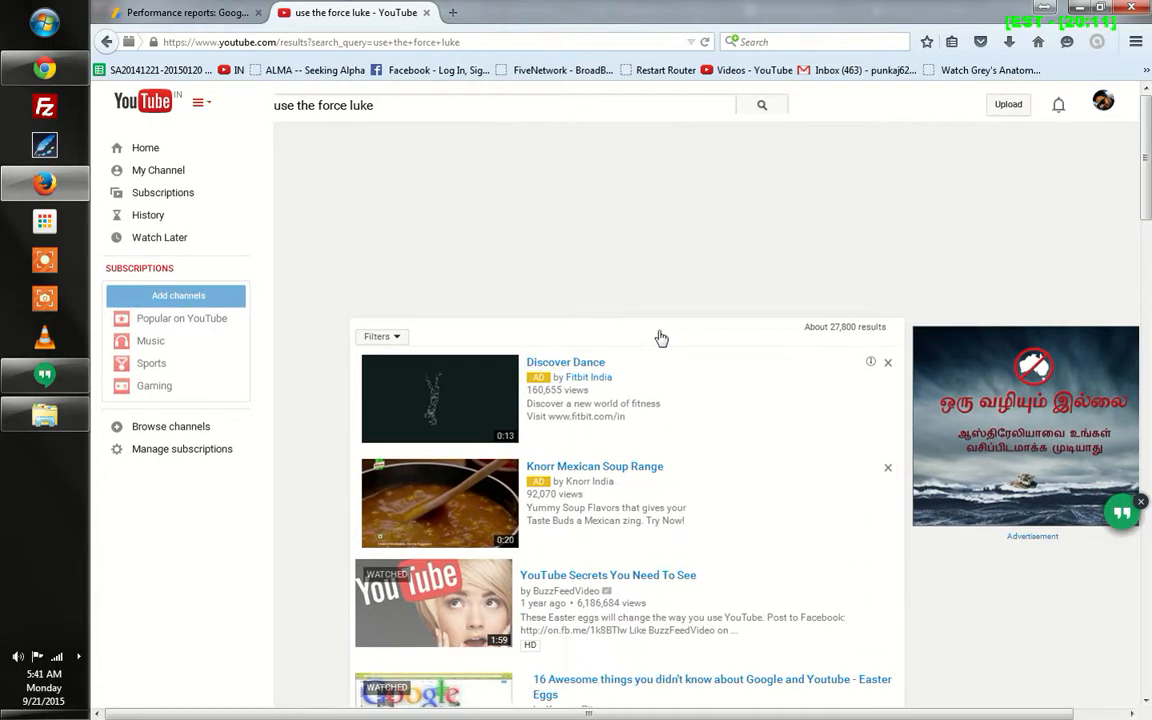
scroll(down, 3)
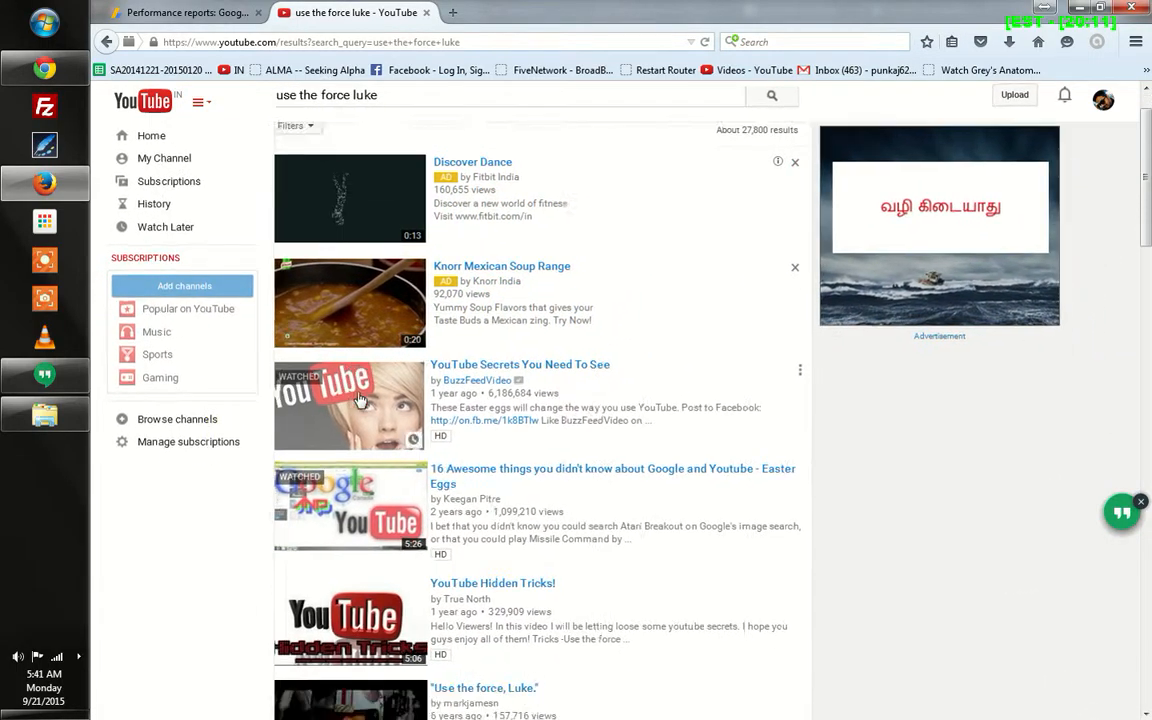
scroll(down, 3)
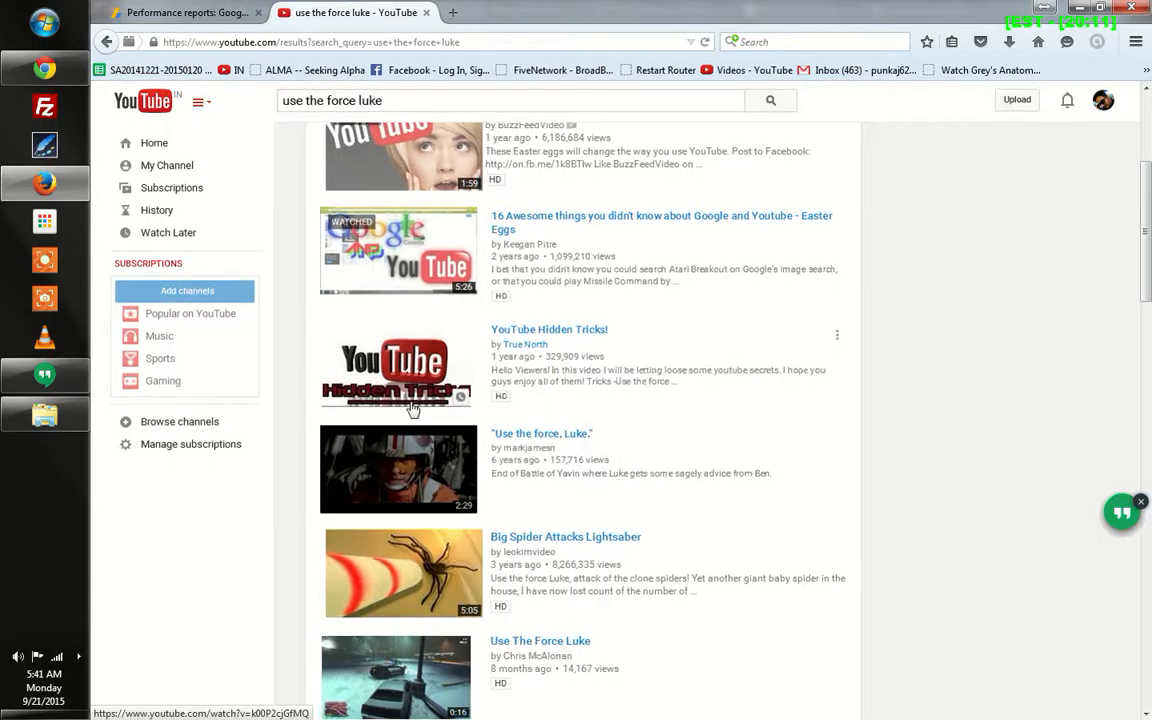
scroll(down, 3)
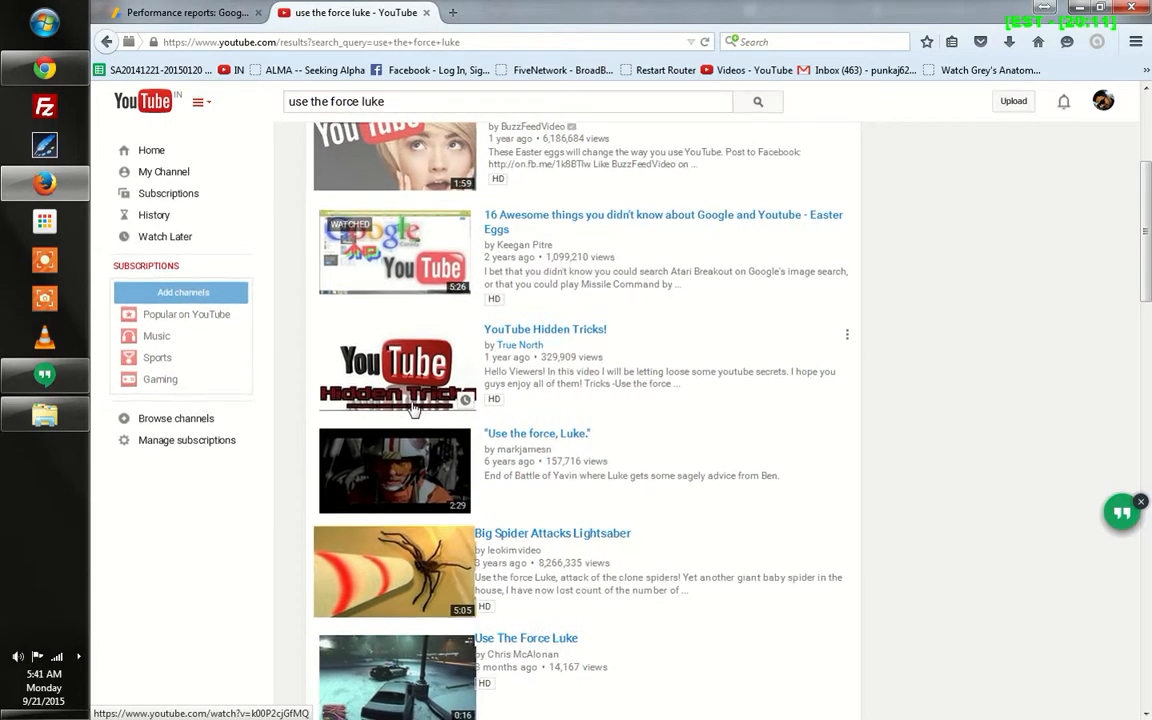
scroll(down, 3)
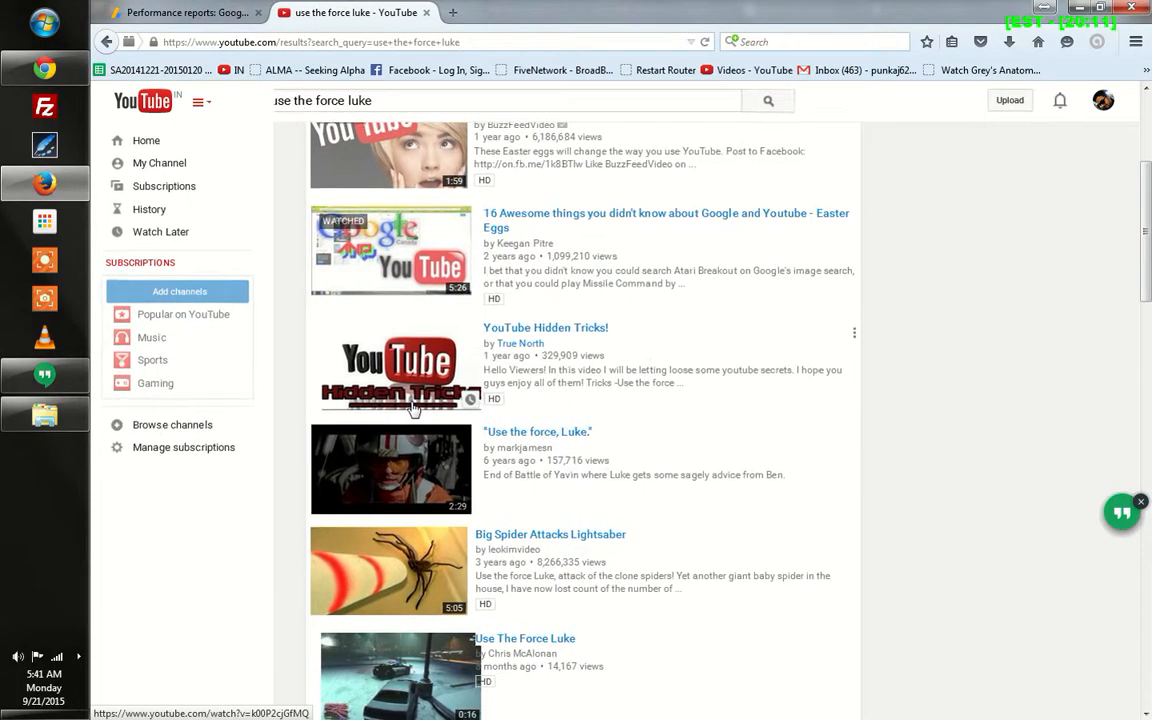
scroll(down, 3)
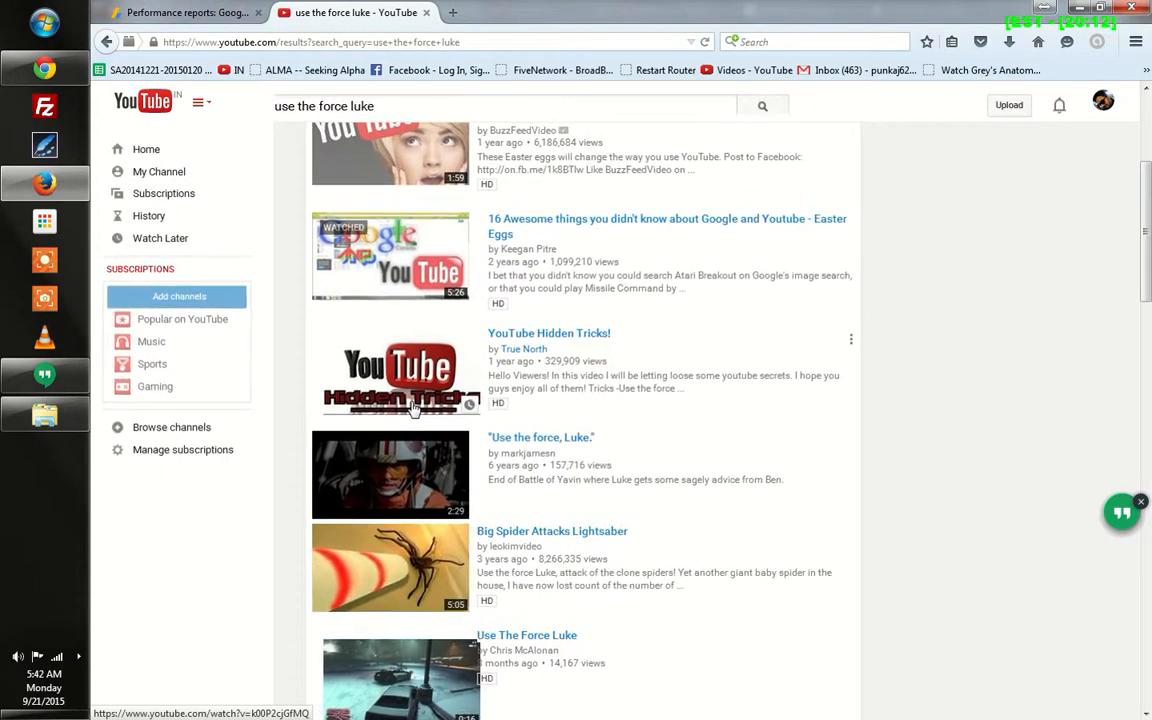
scroll(down, 3)
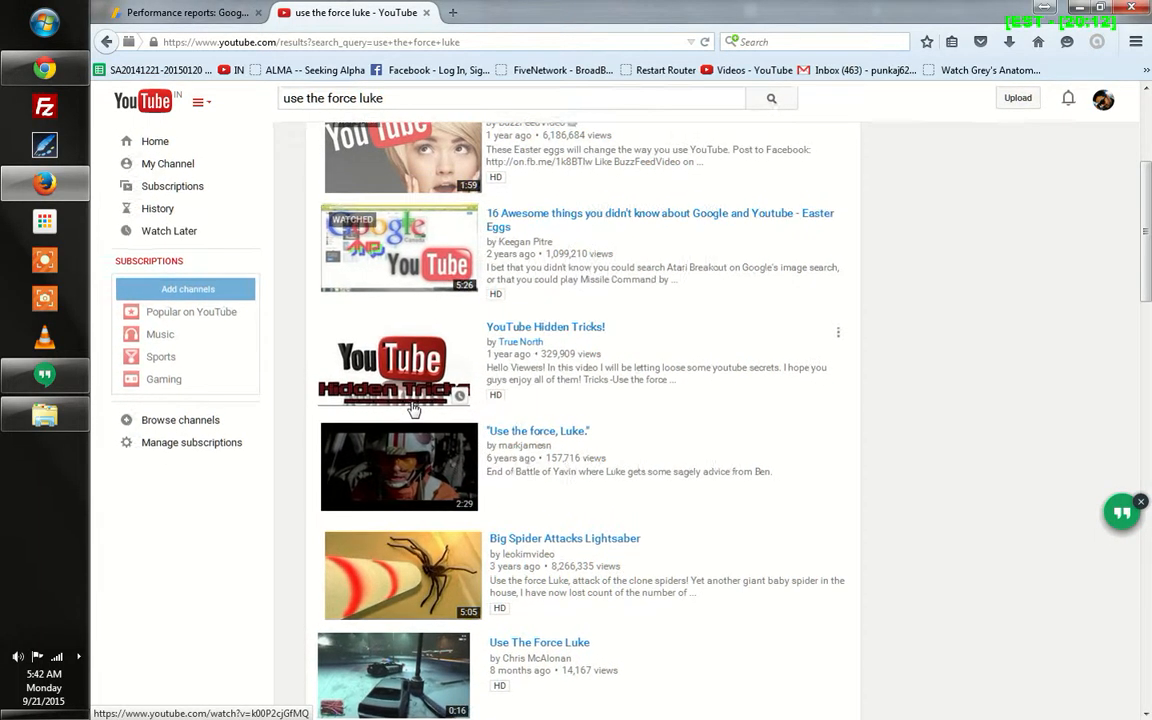
scroll(down, 3)
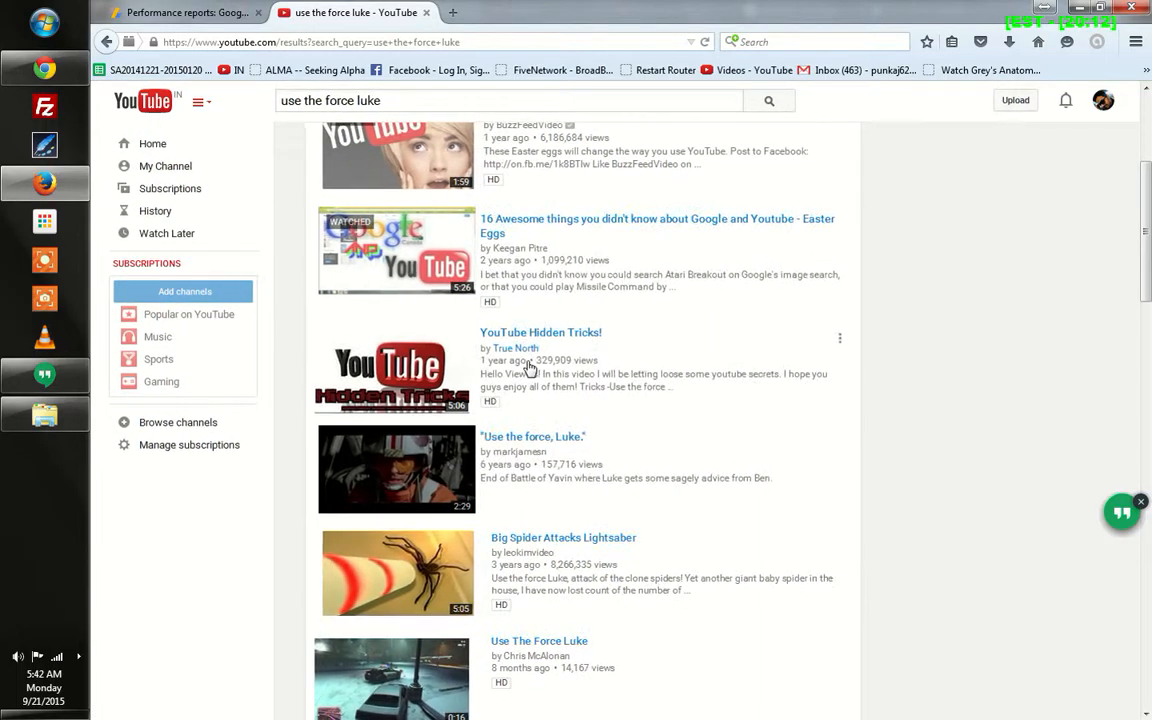
scroll(down, 3)
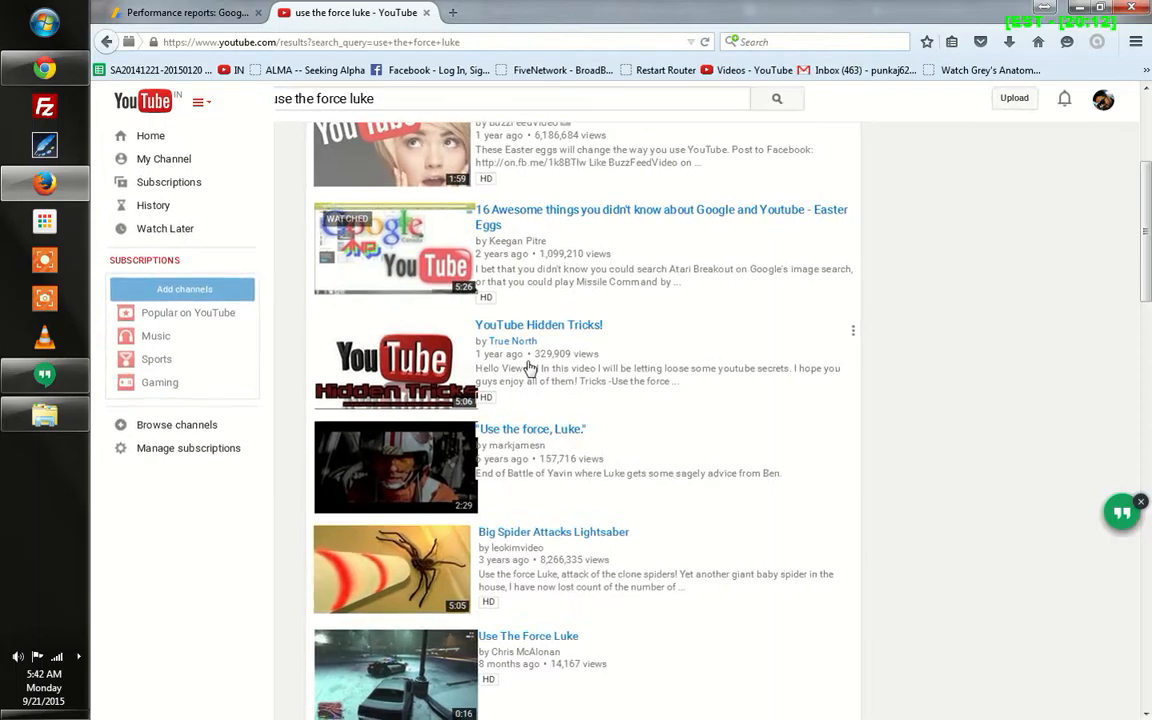
scroll(down, 3)
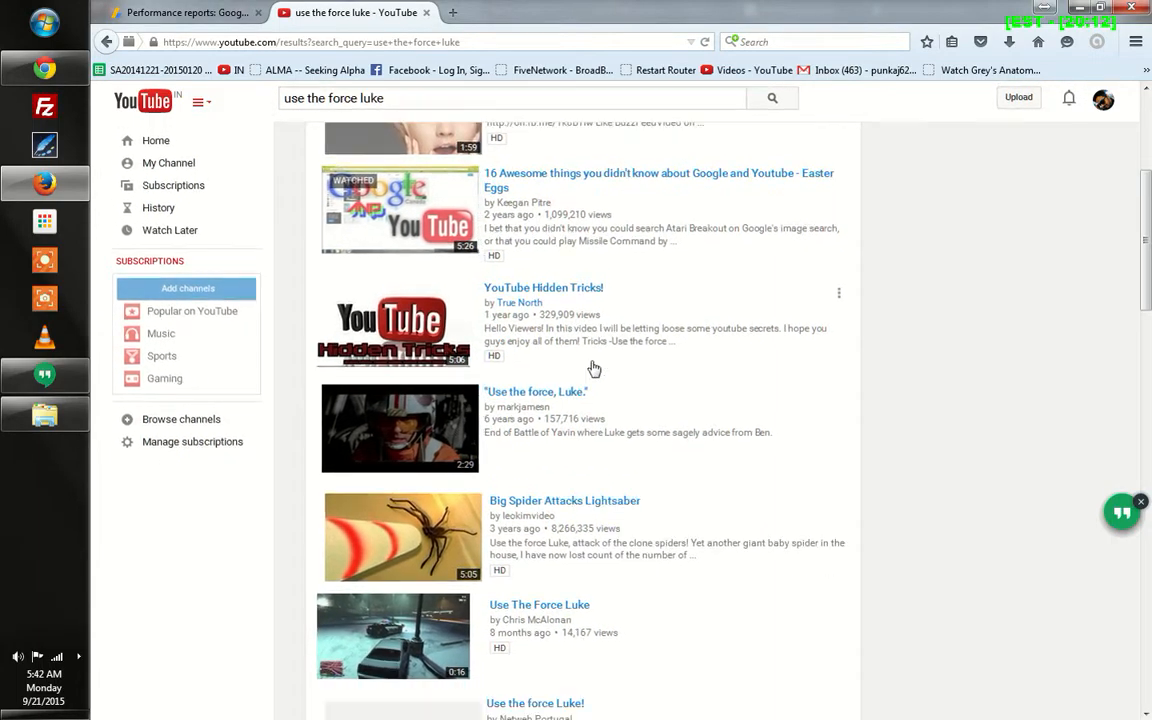
scroll(down, 3)
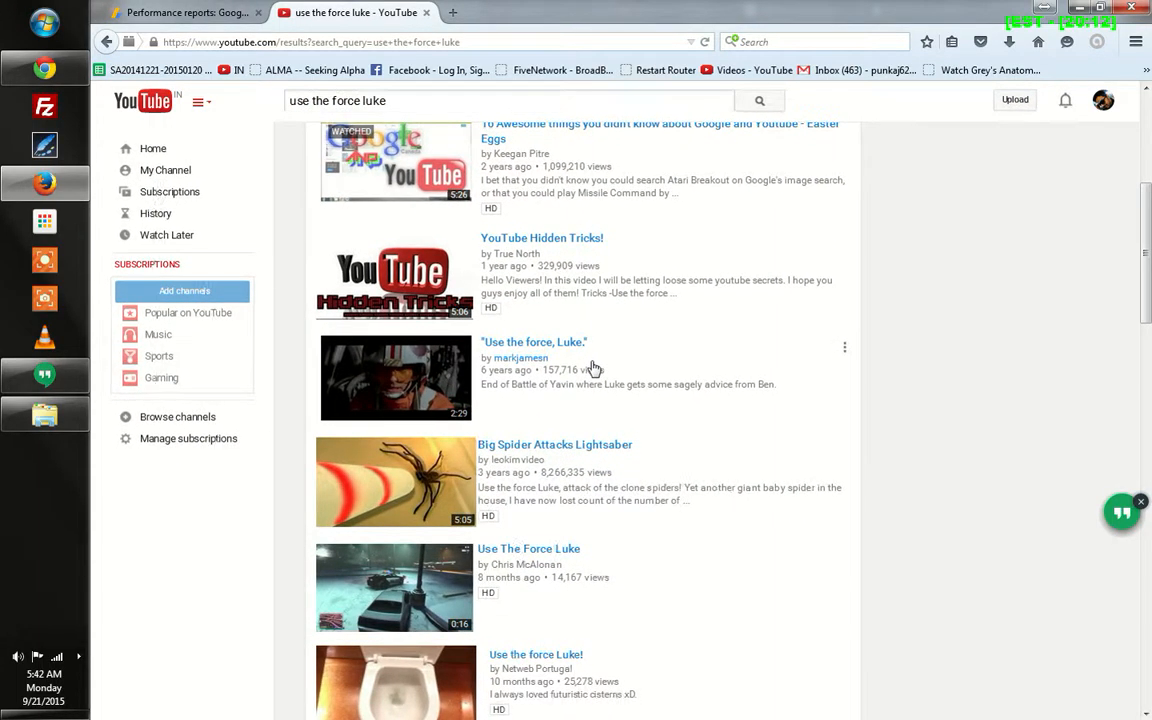